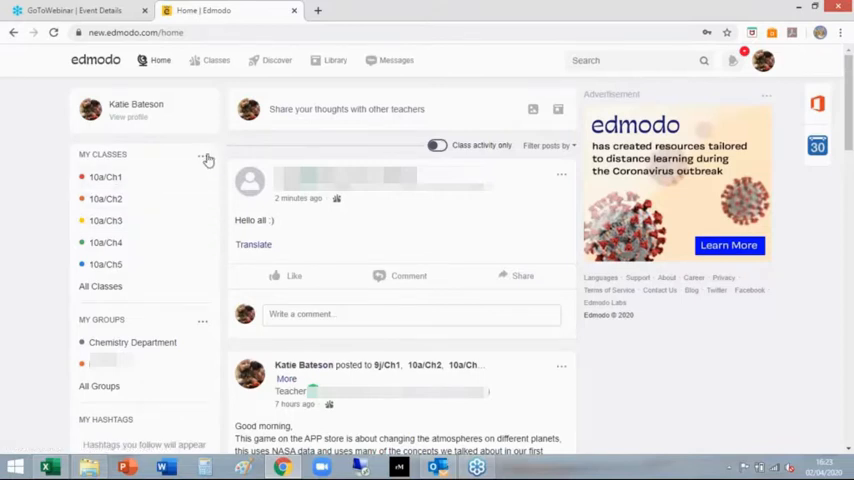
Step: Start a new class from the My Classes options, reaching the Create a Class form
click(204, 158)
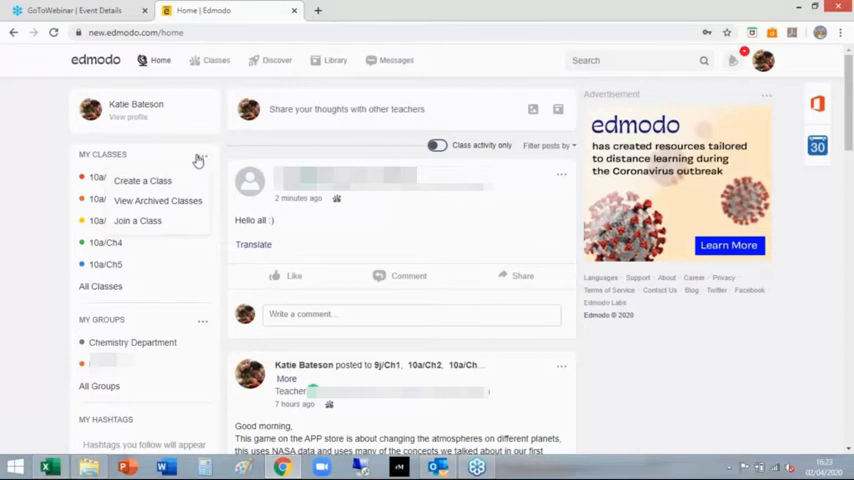
mouse_move(180, 184)
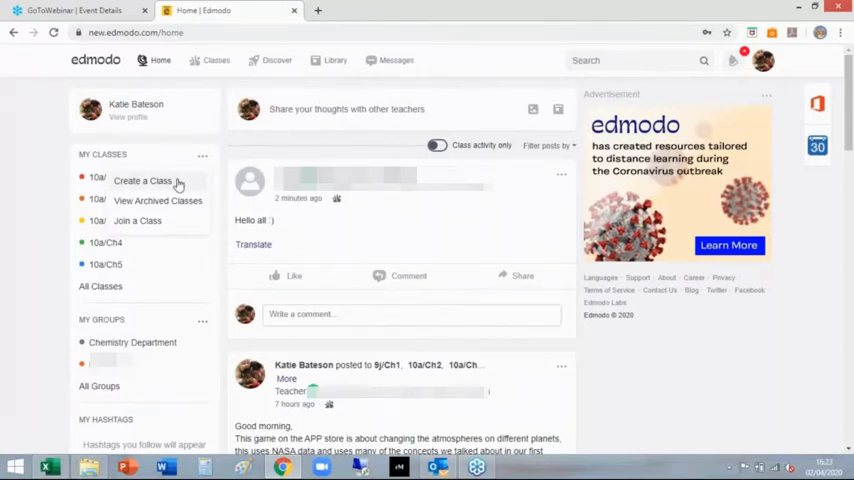
click(216, 60)
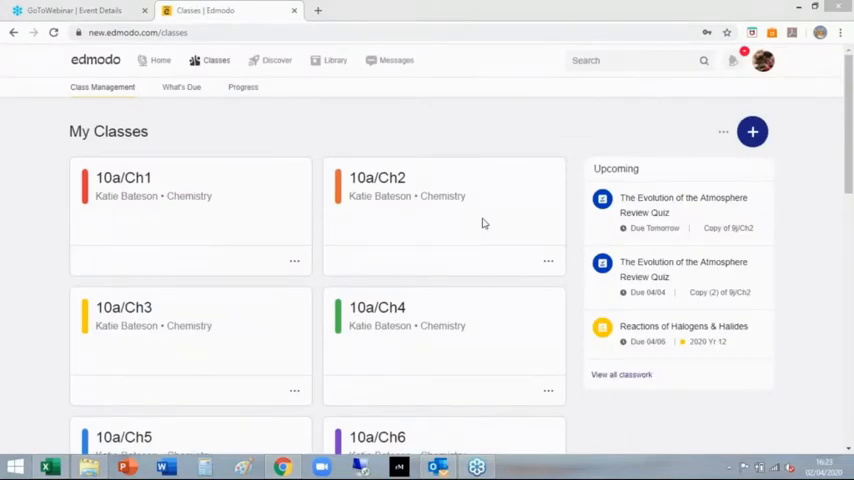
scroll(down, 3)
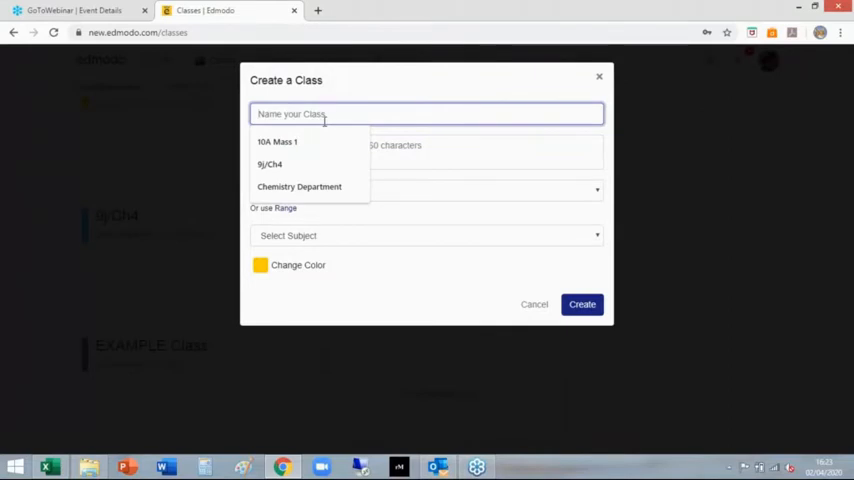
Step: Name the class 'DEMO Class' with the short description 'This class'
text(S)
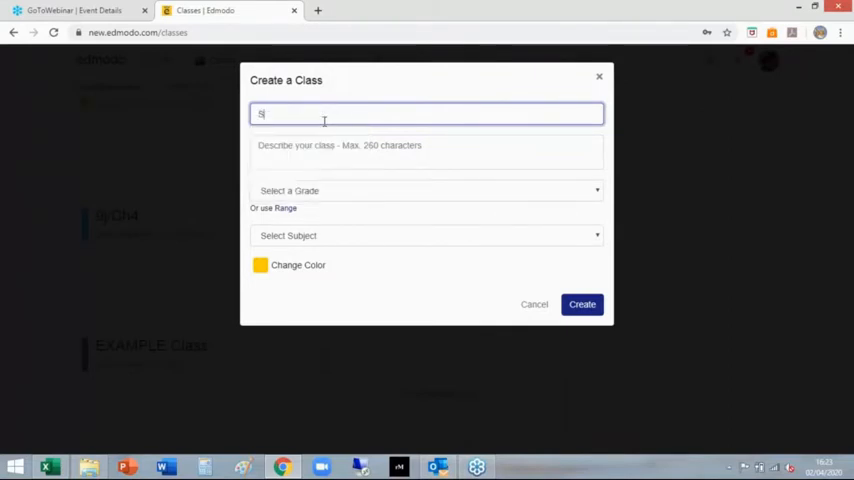
text(DEMO Class)
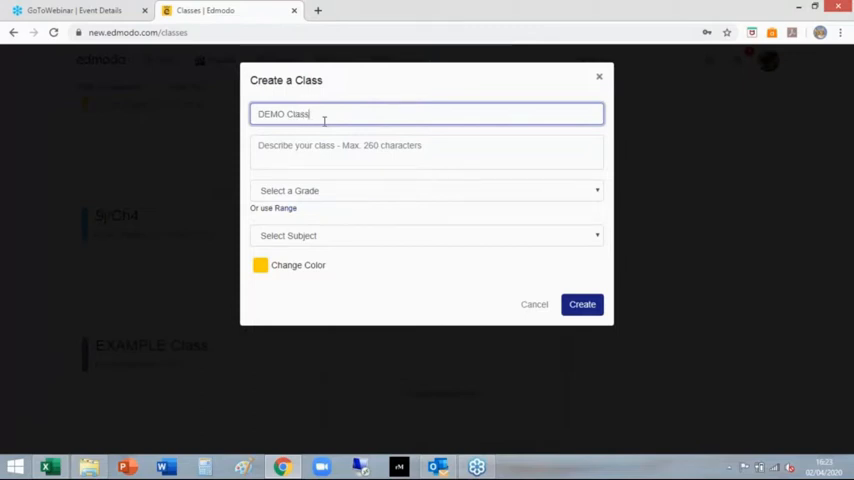
text(This class)
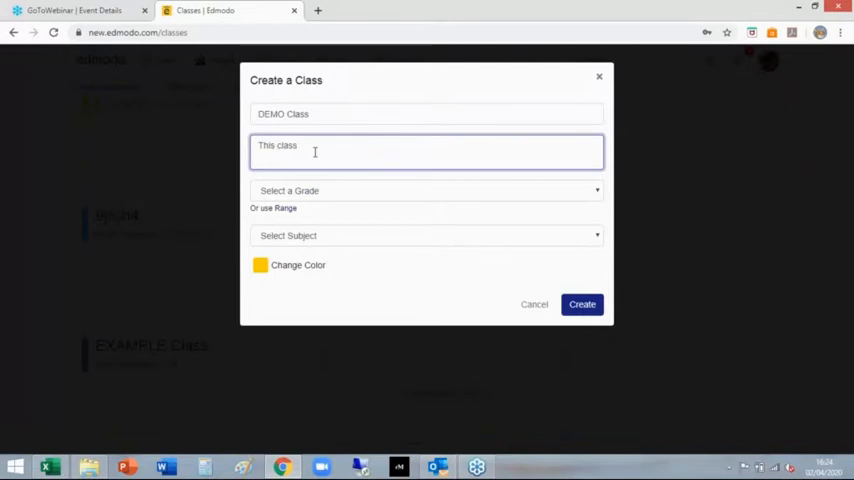
Step: Set grade None, subject Science, sub-subject Chemistry, colour purple, and create the class
click(428, 192)
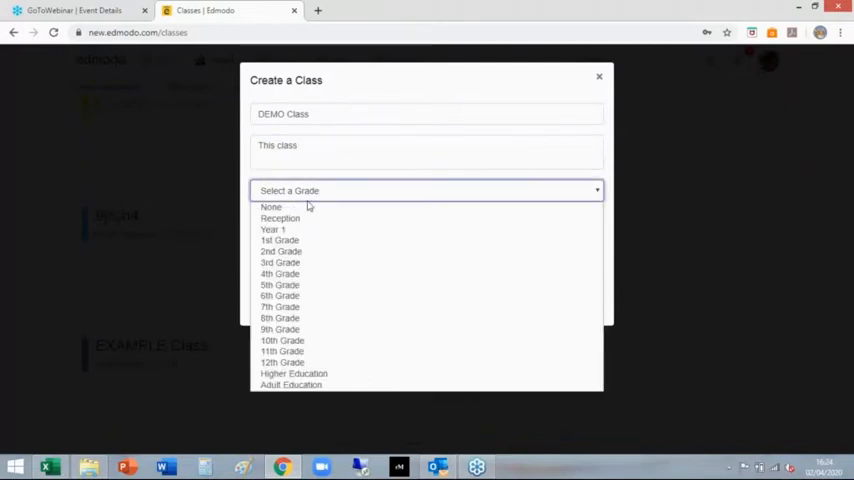
mouse_move(290, 208)
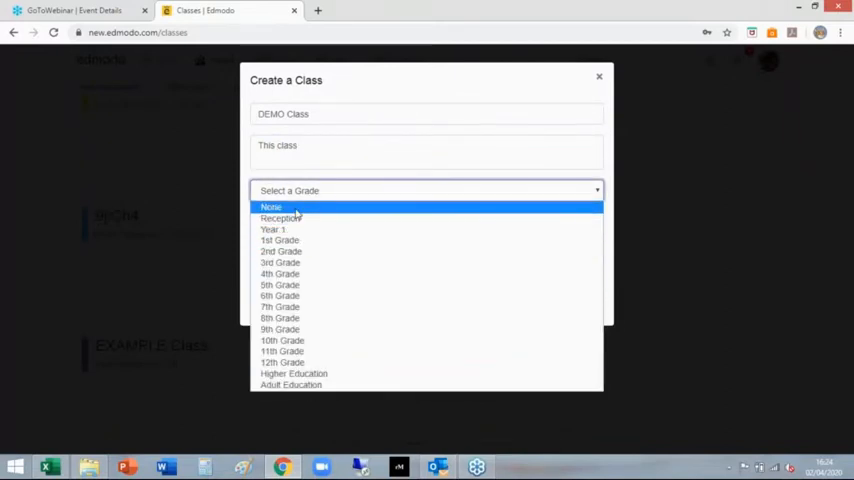
click(272, 208)
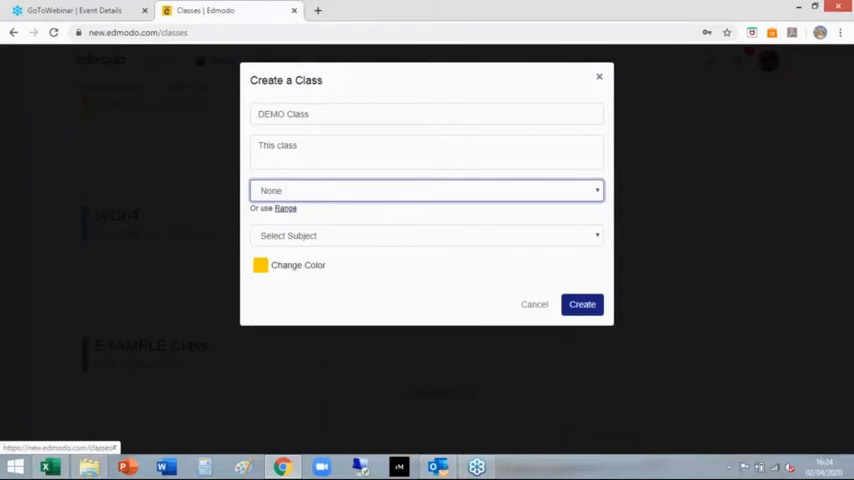
click(428, 236)
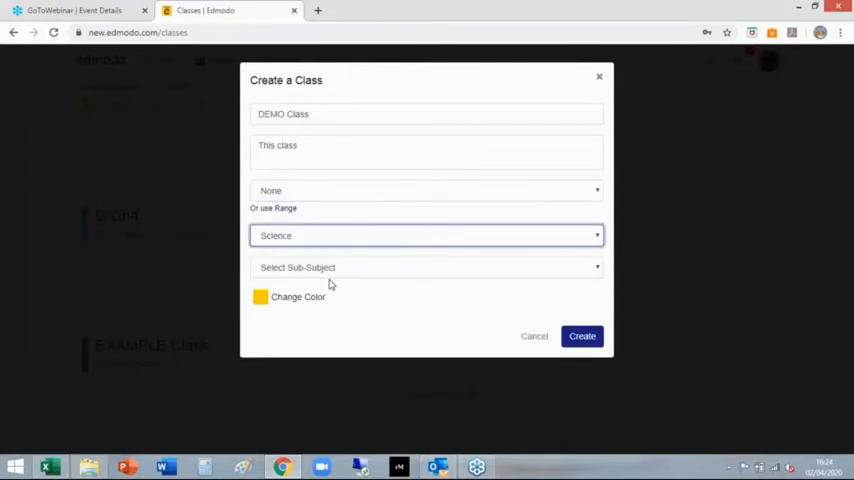
click(428, 268)
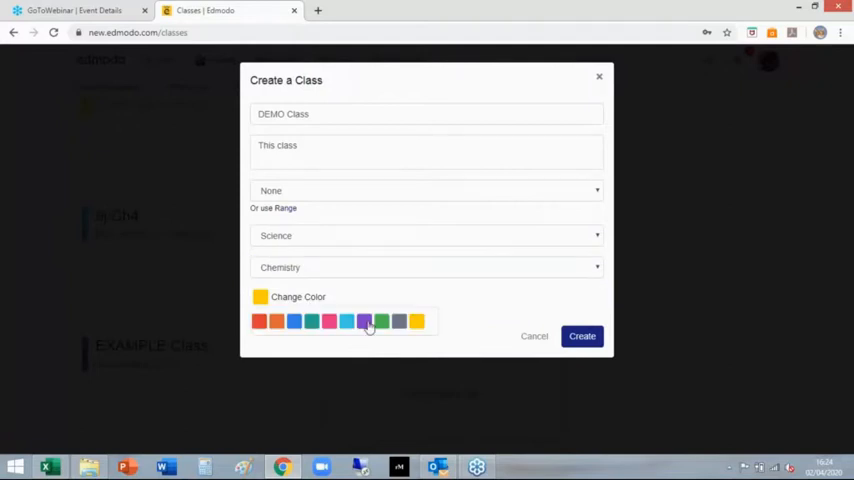
click(364, 320)
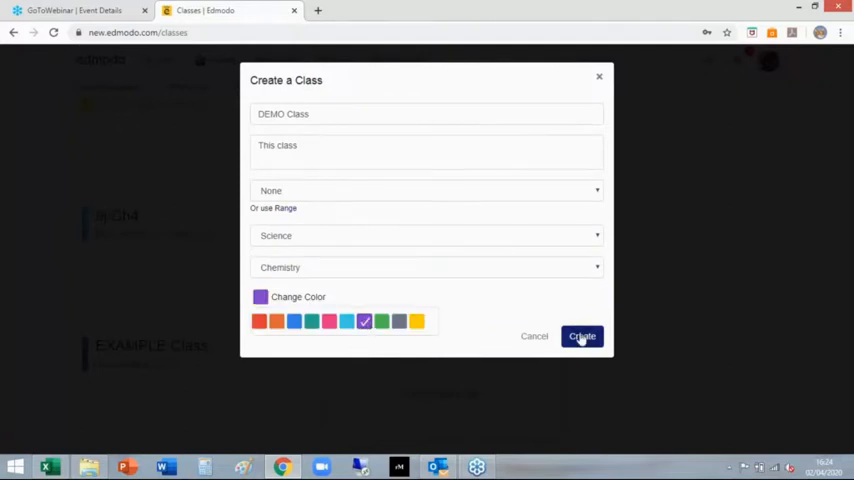
click(582, 336)
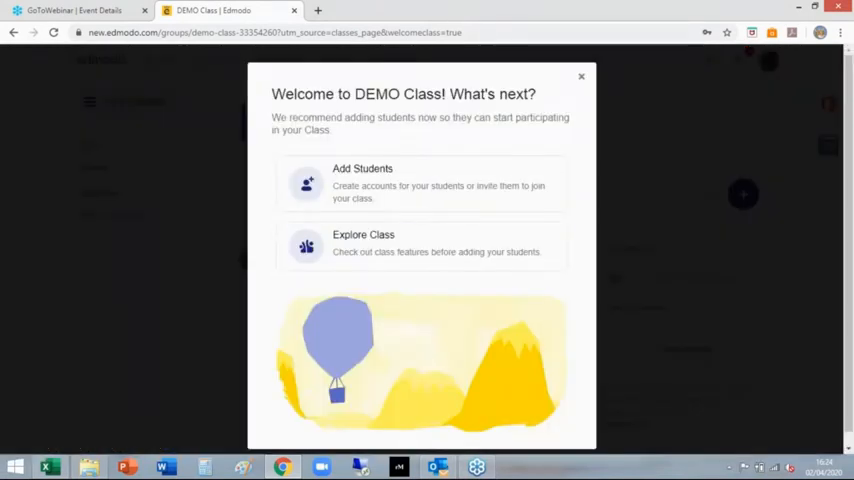
mouse_move(474, 216)
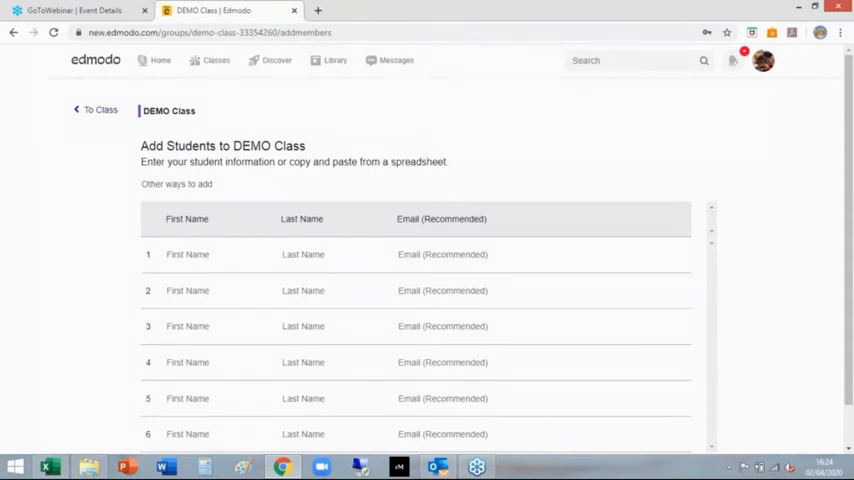
Step: Briefly enter 'Ka' as a first student name on the Add Students page, then clear it
click(216, 254)
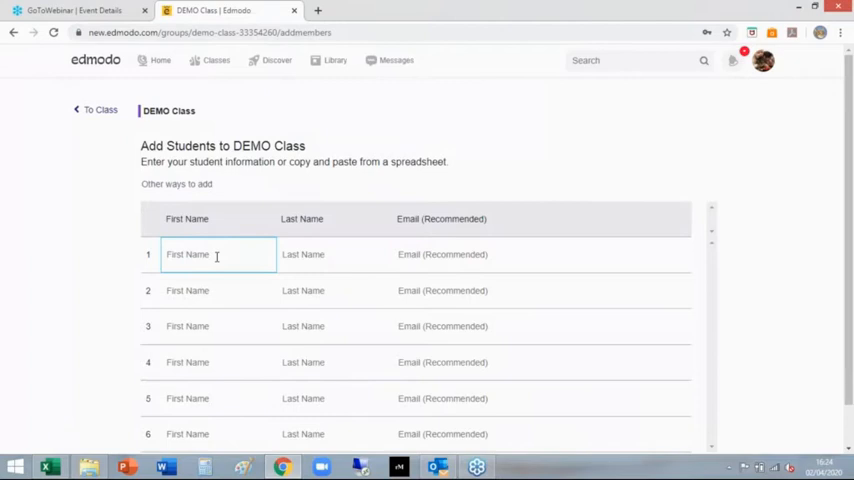
text(Katie)
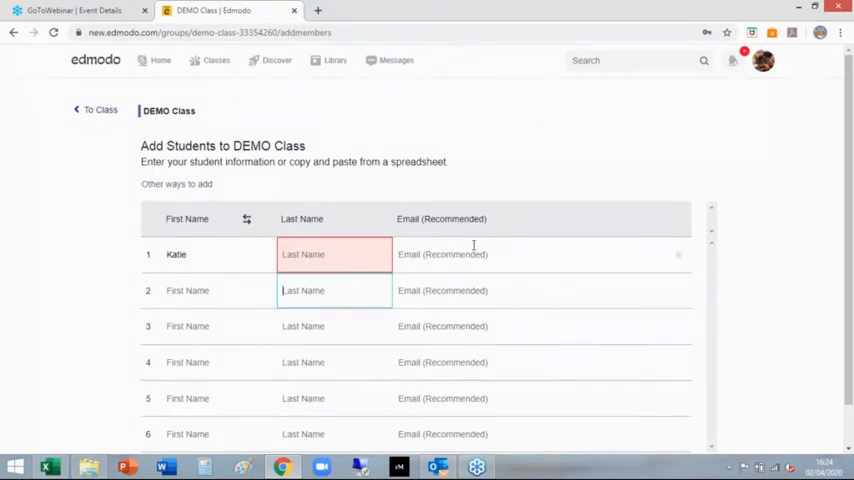
scroll(down, 3)
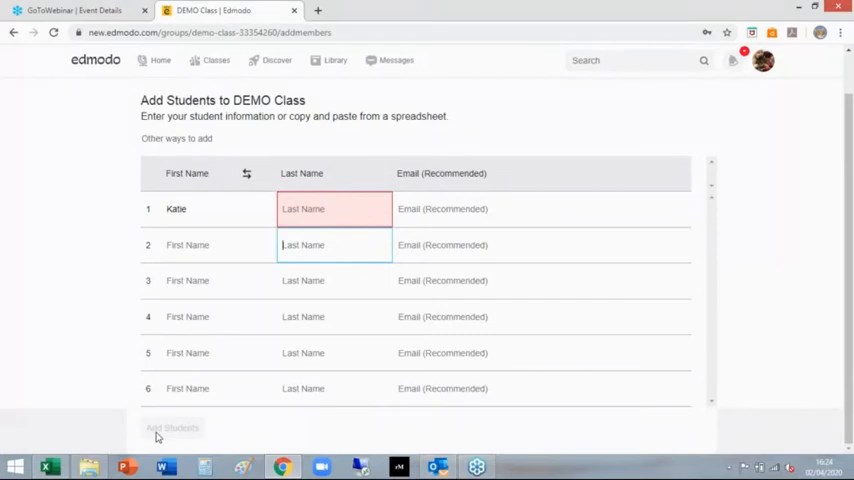
double_click(176, 208)
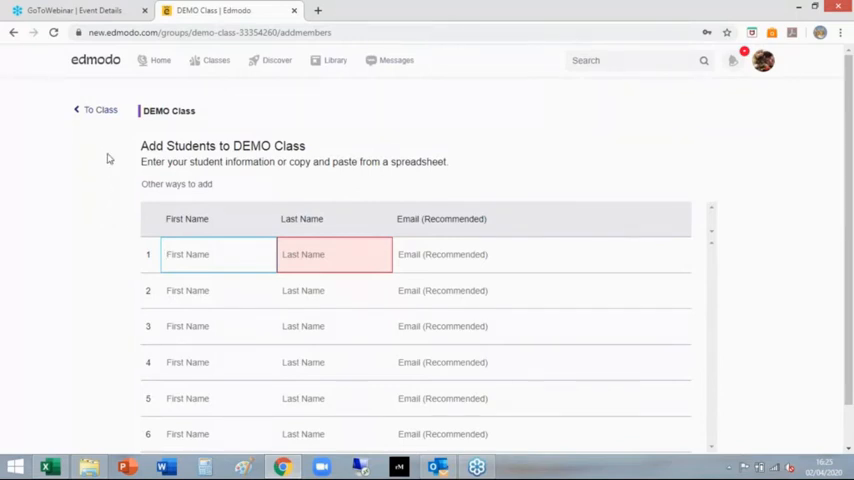
mouse_move(44, 284)
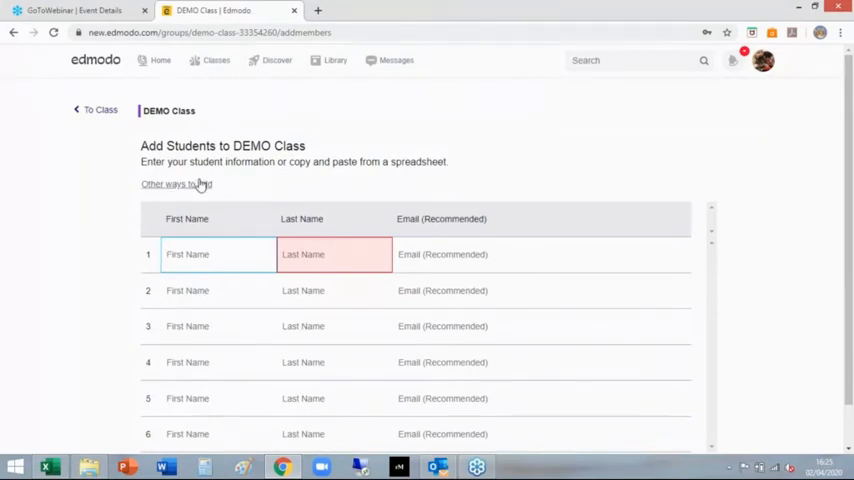
Step: Show other ways to add, select class code q2696k and download the printable handout
click(176, 184)
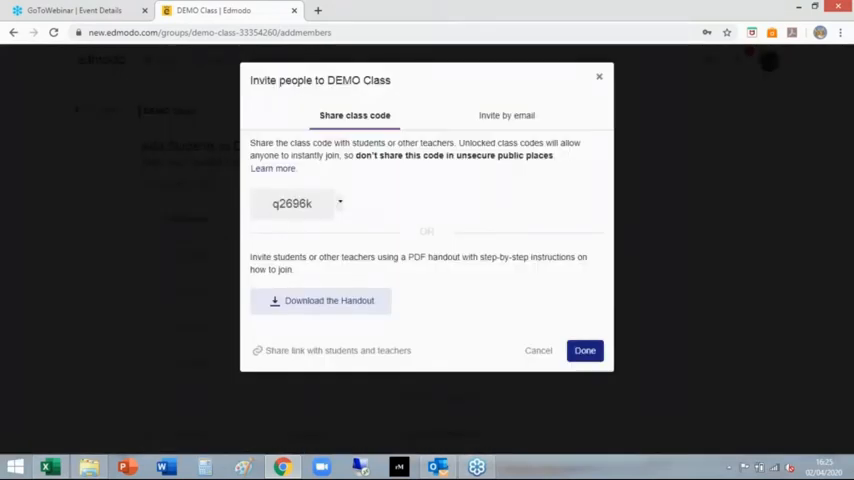
double_click(292, 204)
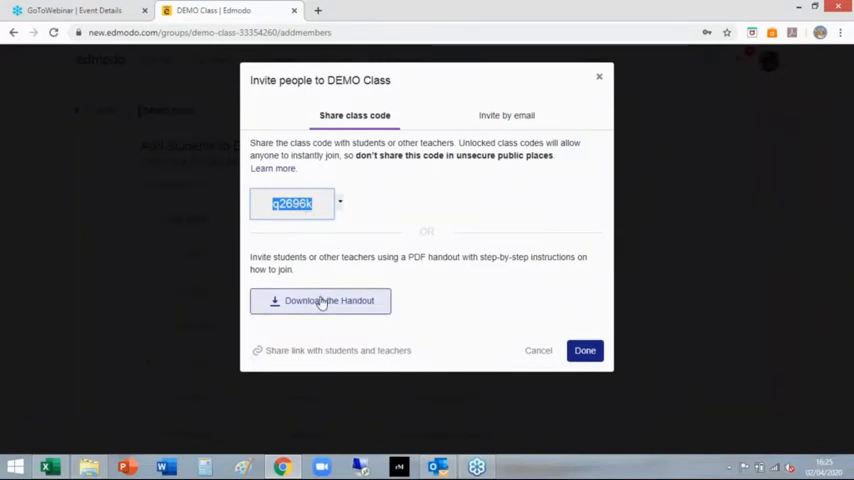
click(320, 300)
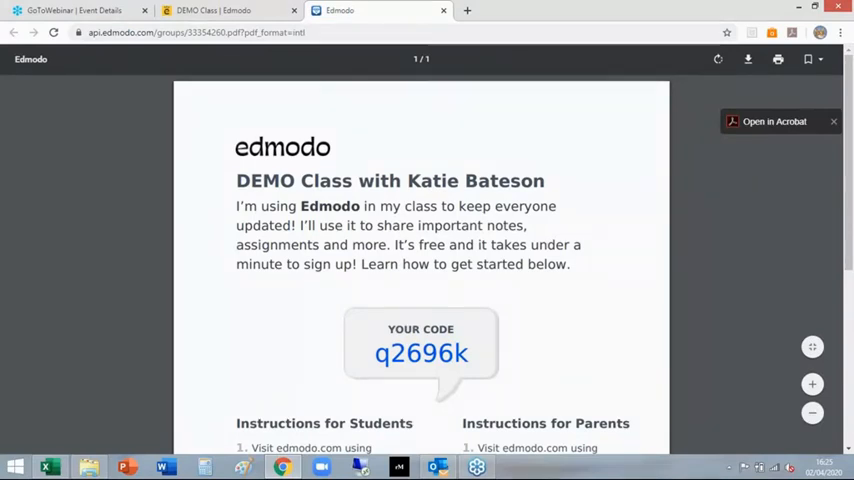
Step: Scroll through the handout PDF's student and parent joining instructions
scroll(down, 3)
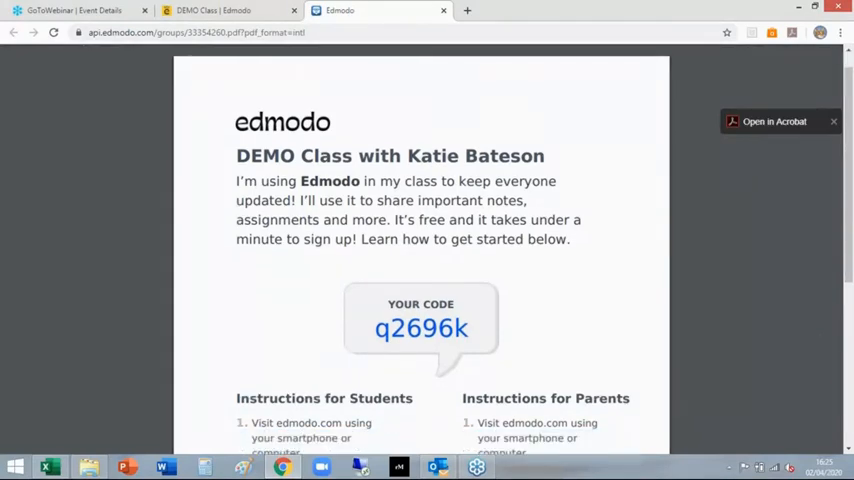
scroll(down, 3)
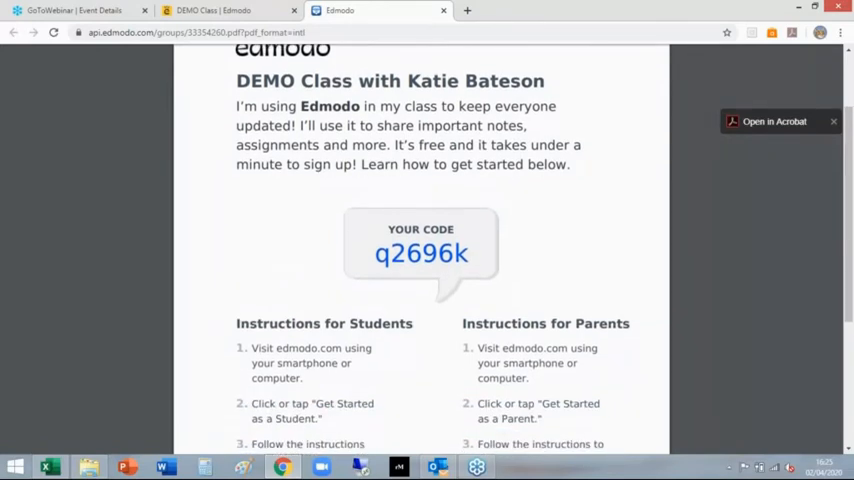
scroll(down, 3)
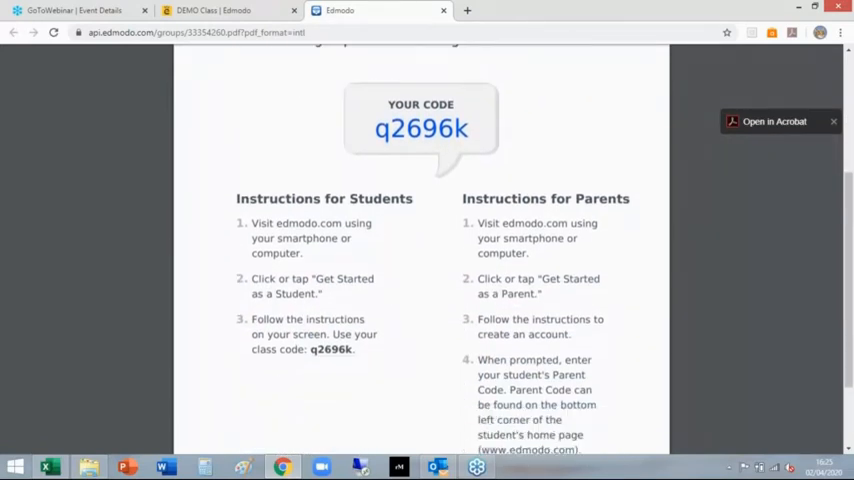
scroll(down, 3)
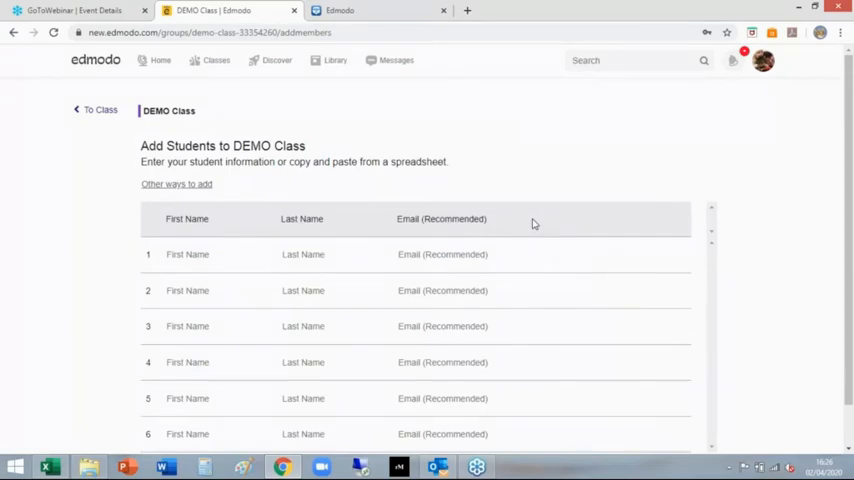
mouse_move(312, 222)
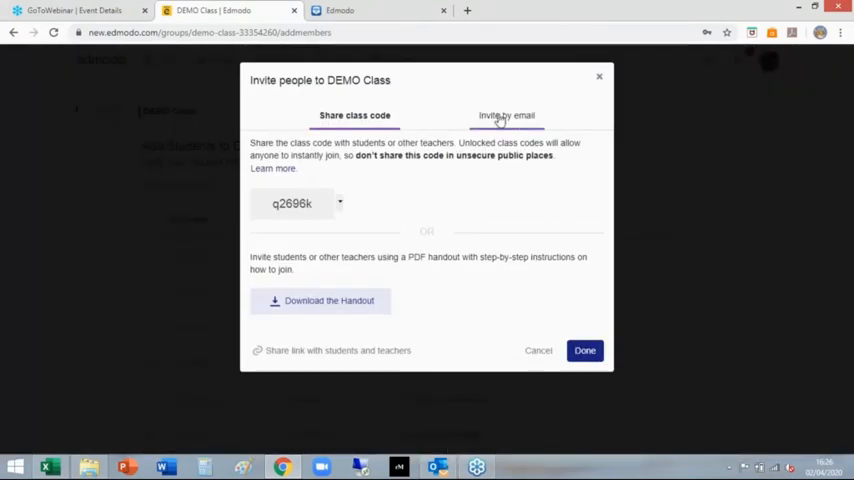
Step: Switch to Invite by email, then bring up the Excel sheet of student emails
click(506, 116)
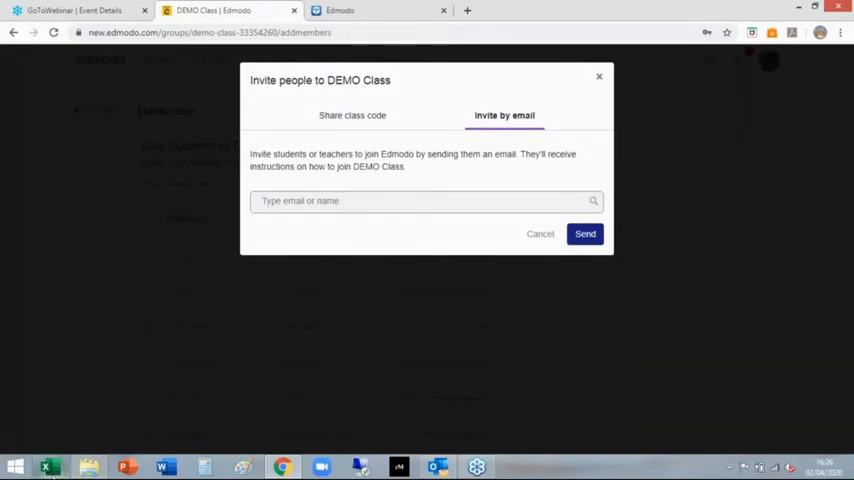
click(48, 466)
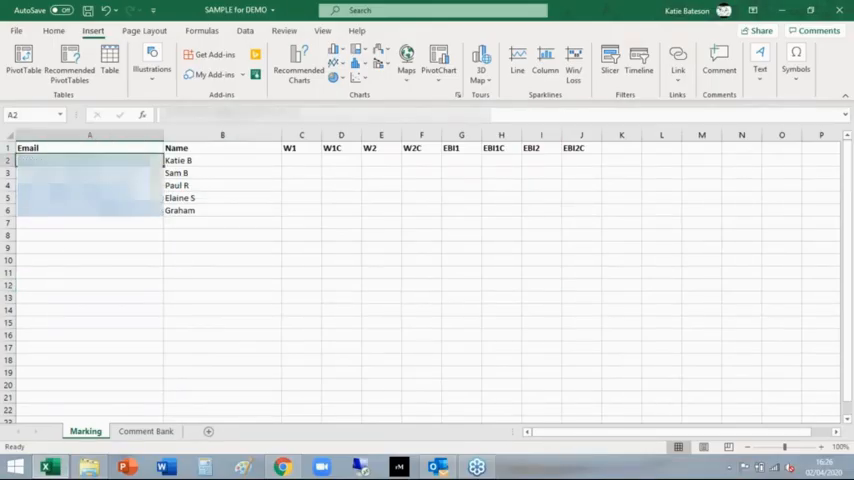